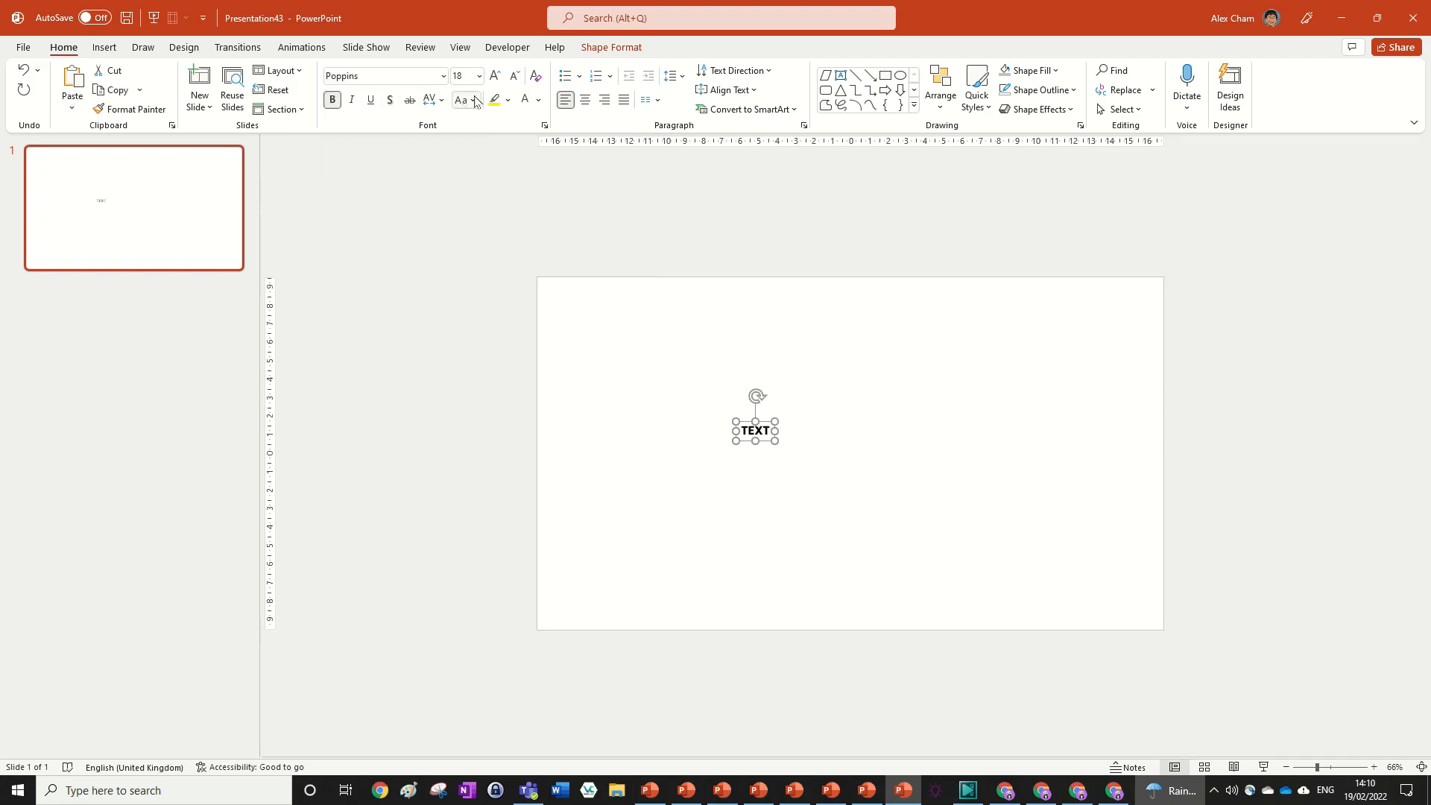
# Set the TEXT word to font size 287 and align it centre and middle on the slide
pyautogui.click(494, 76)
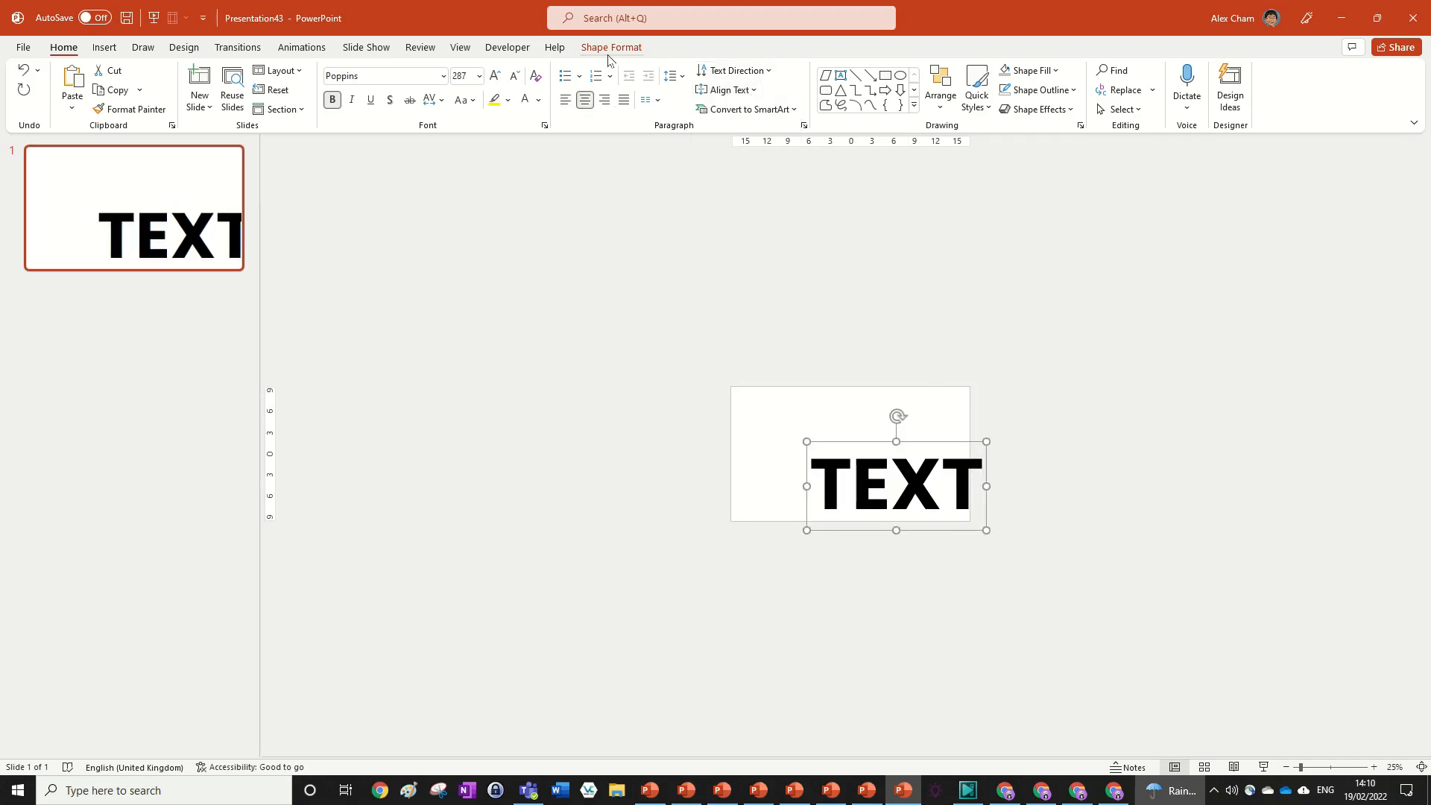
pyautogui.click(1075, 72)
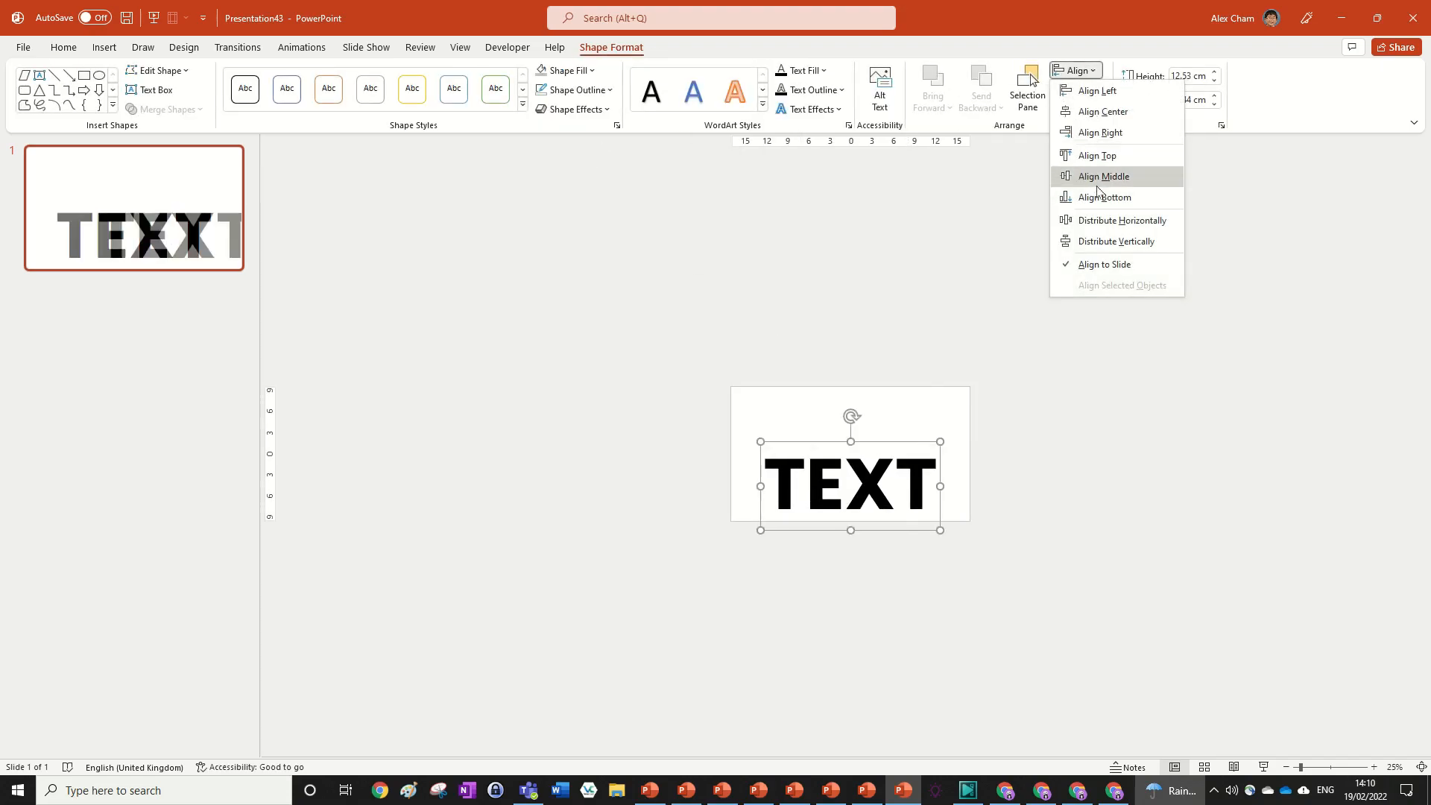
pyautogui.click(1103, 176)
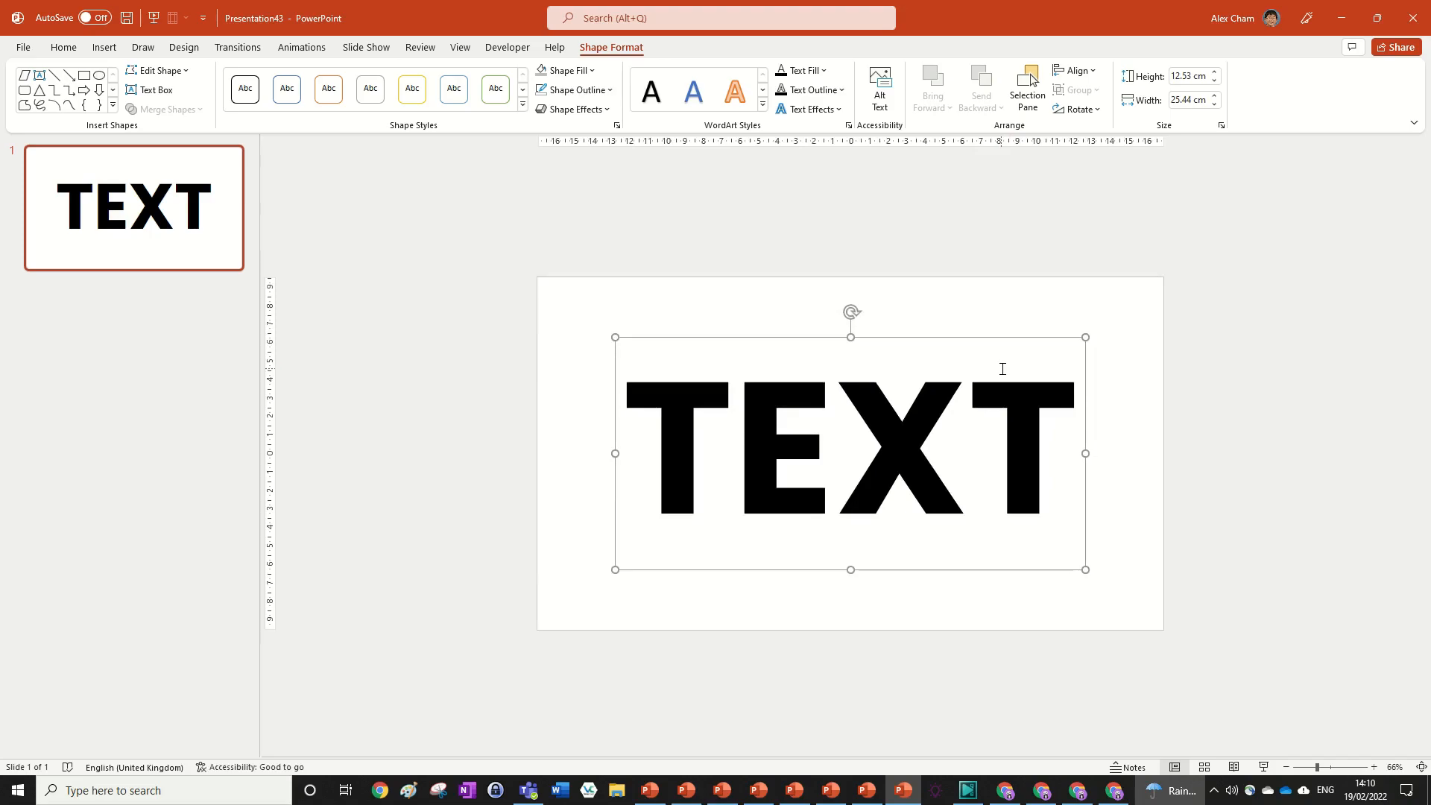
# Apply an Outer shadow preset and a Reflection preset to the letters via the Format Shape pane
pyautogui.click(807, 109)
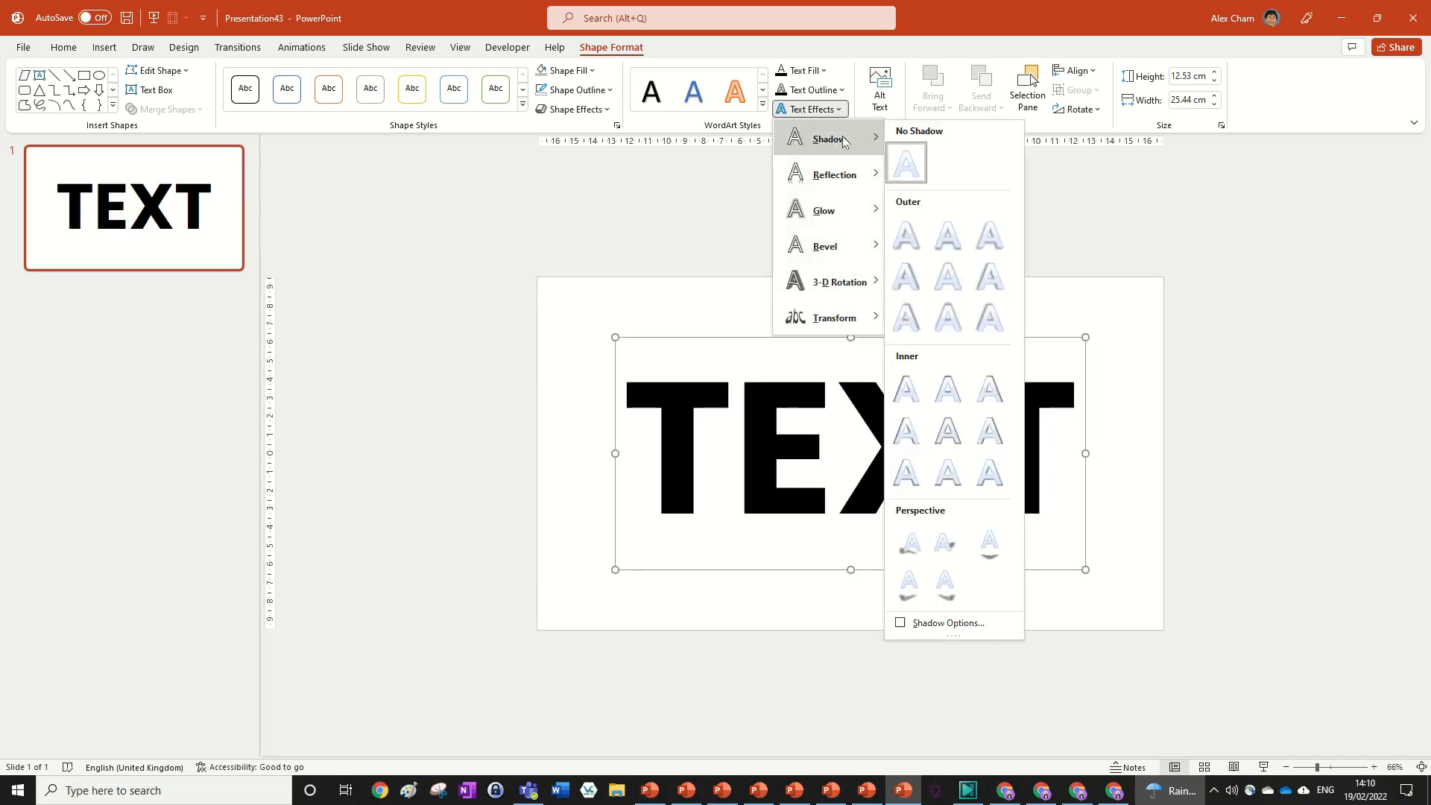
pyautogui.click(951, 623)
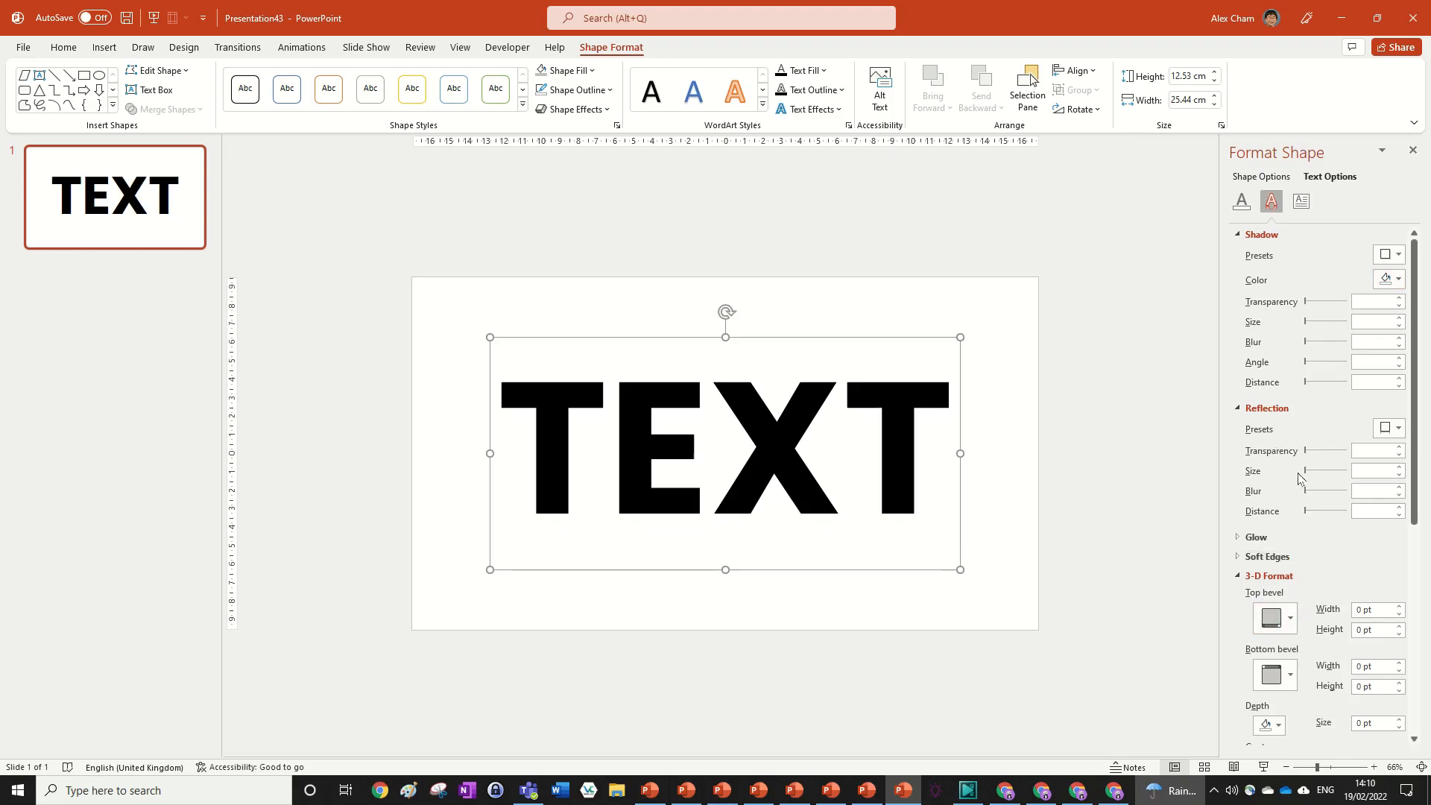
pyautogui.click(1387, 255)
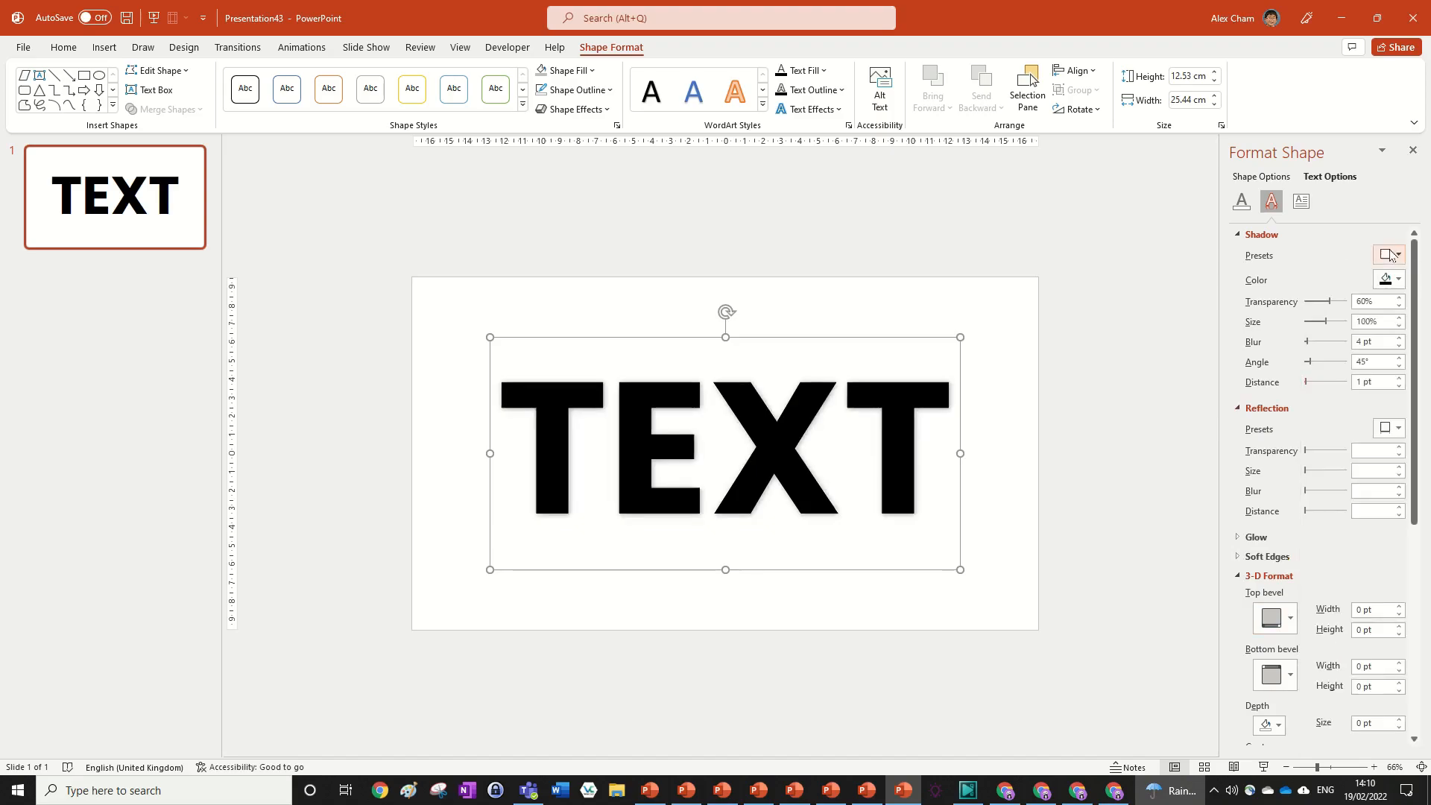
pyautogui.click(1388, 255)
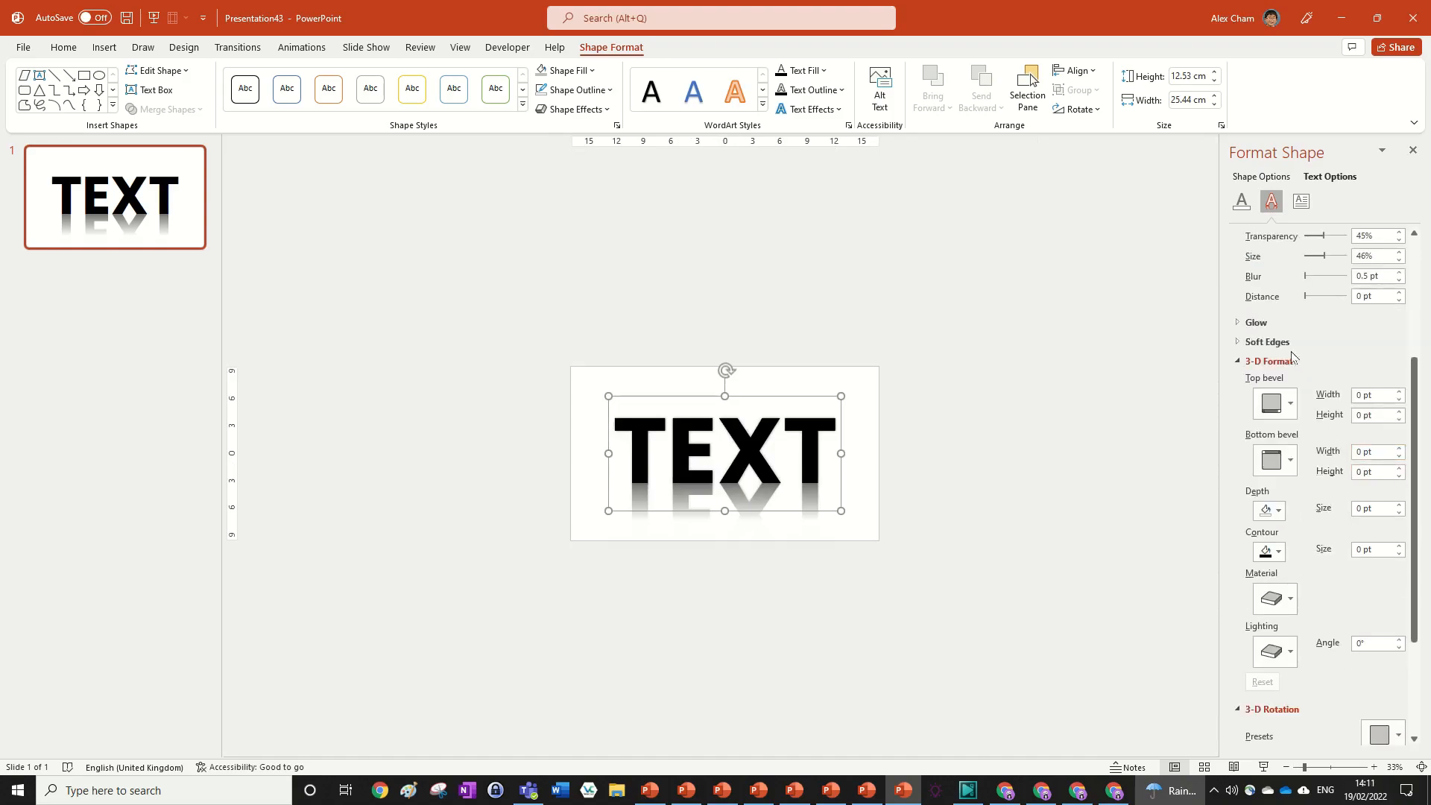
# Set 30 pt depth, a Perspective 3-D rotation with X Rotation 320°, and a Gradient text fill
pyautogui.scroll(-3)
pyautogui.write('30')
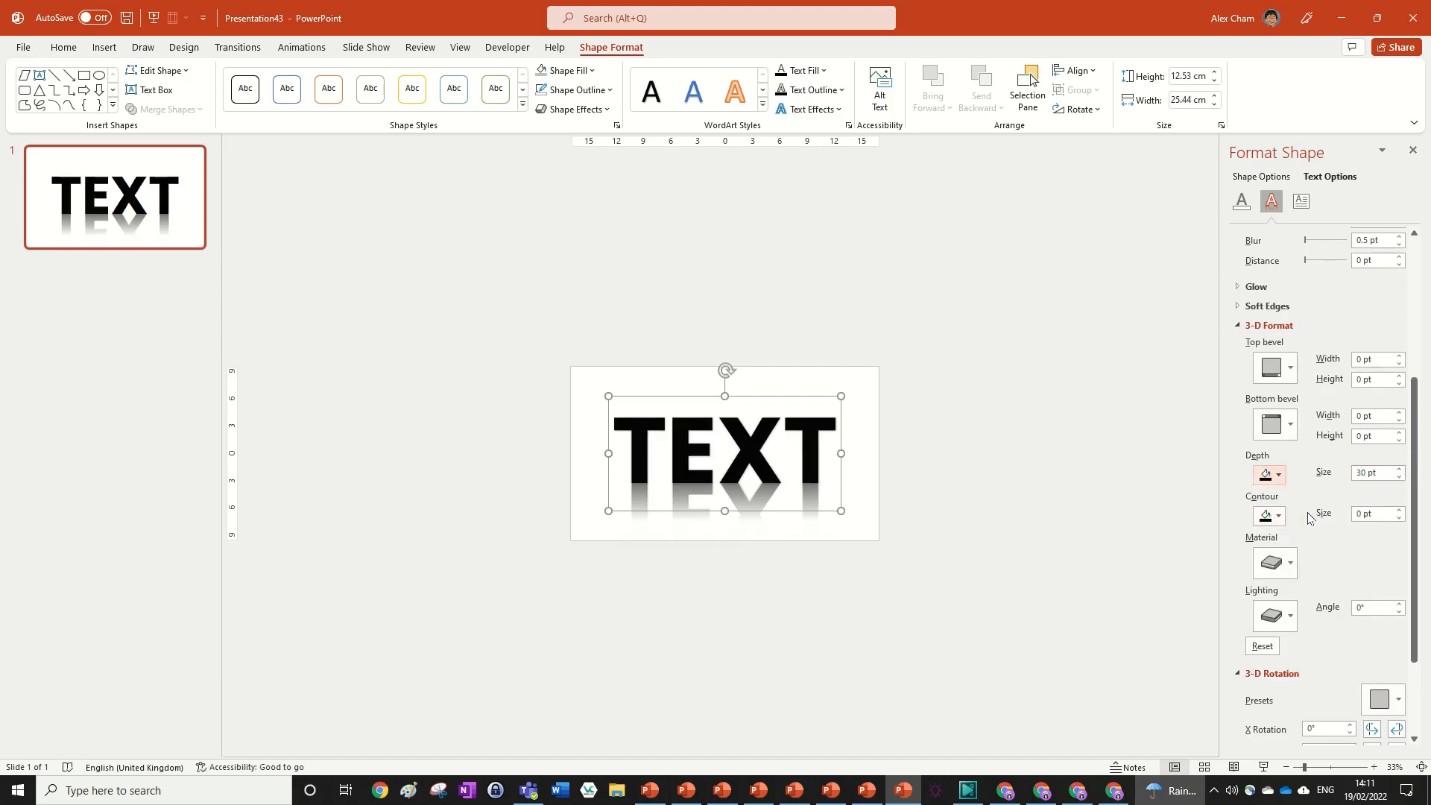
pyautogui.scroll(-3)
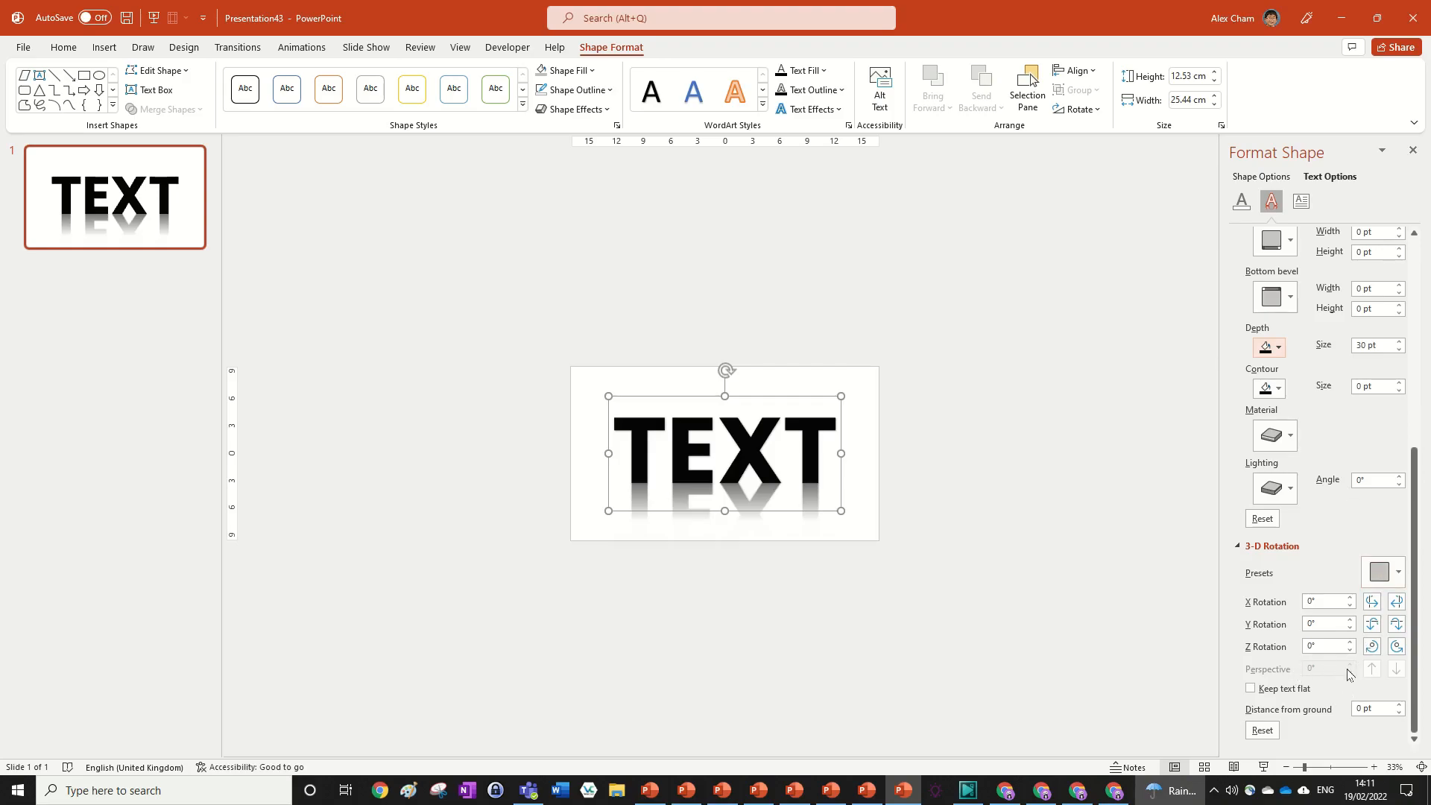
pyautogui.click(1379, 573)
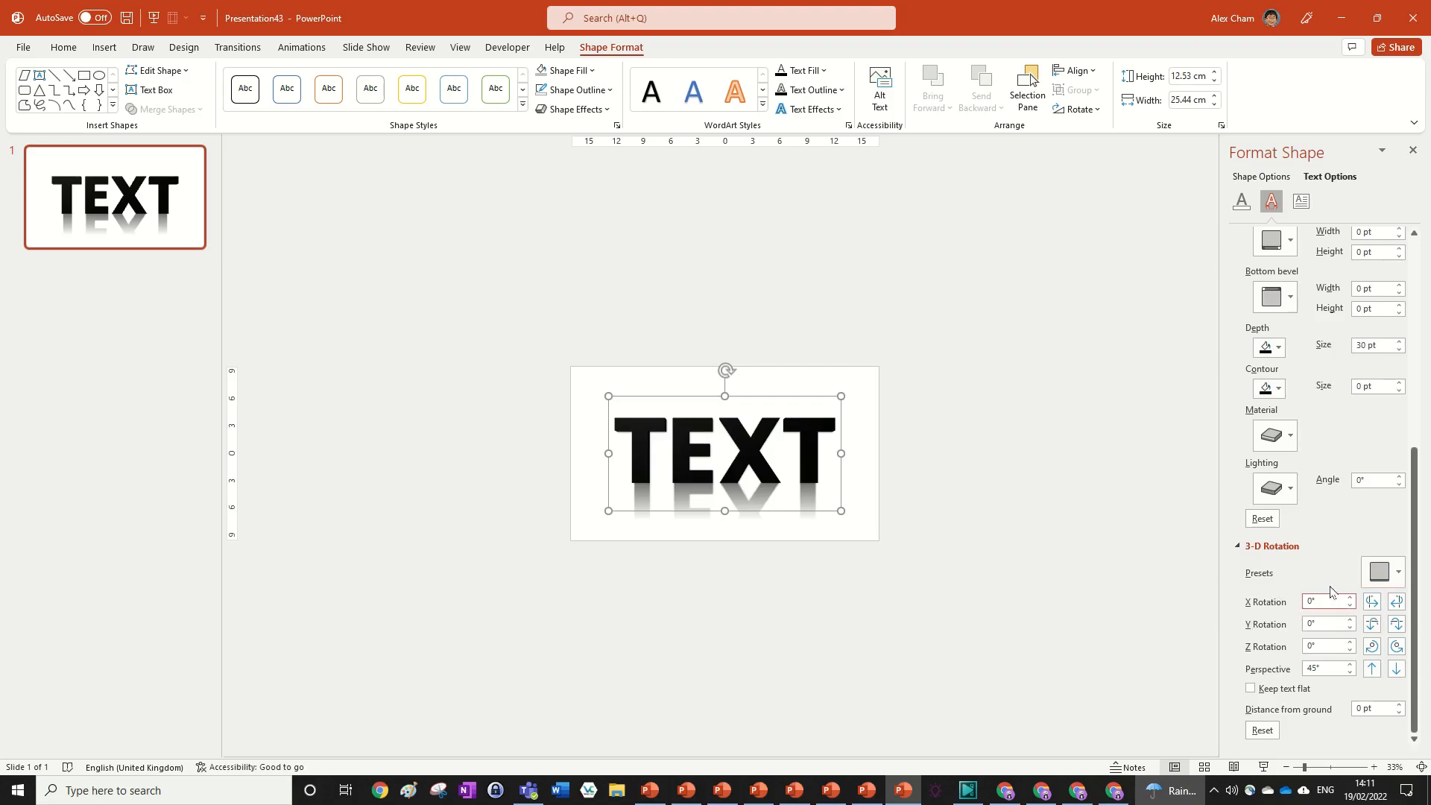
pyautogui.write('320')
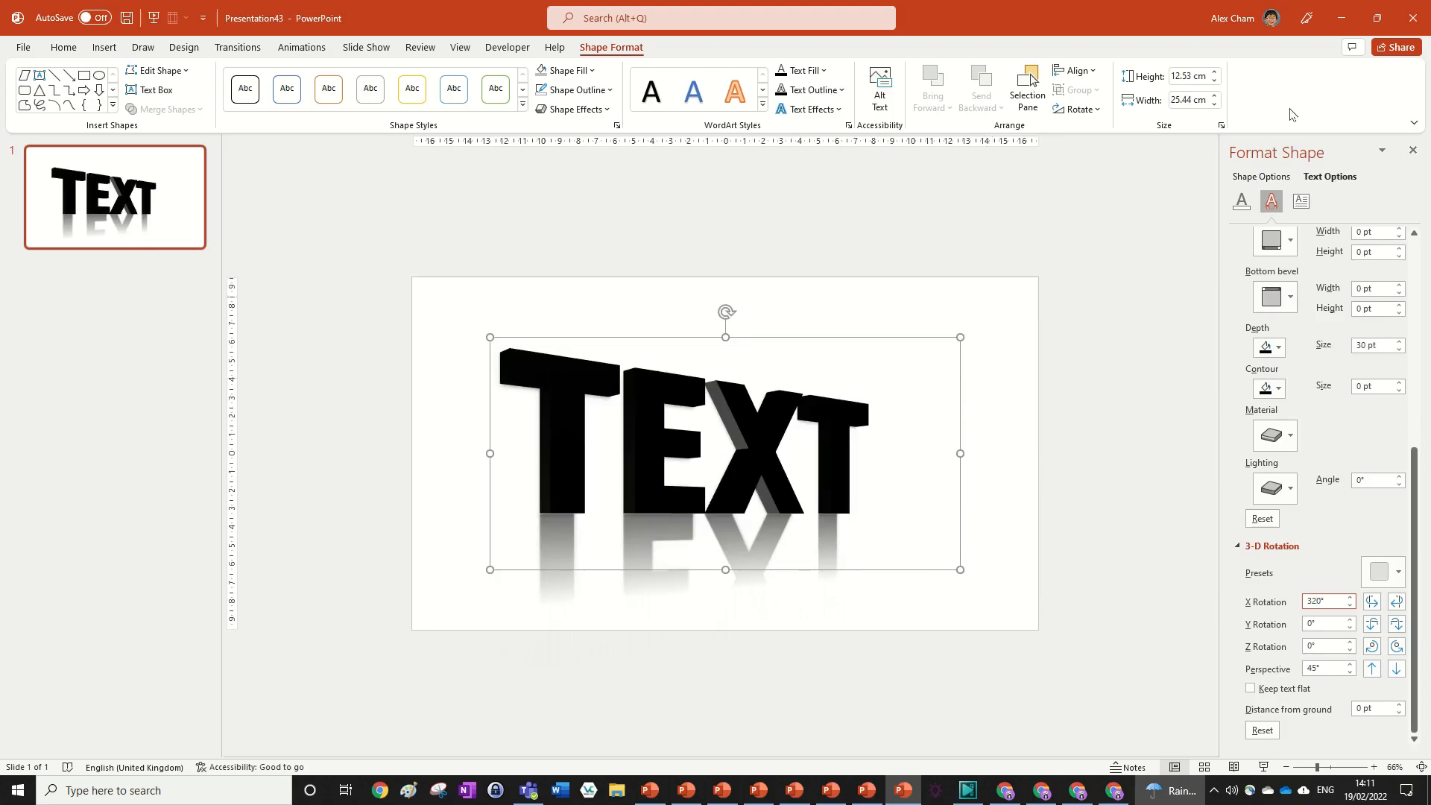
pyautogui.click(1241, 201)
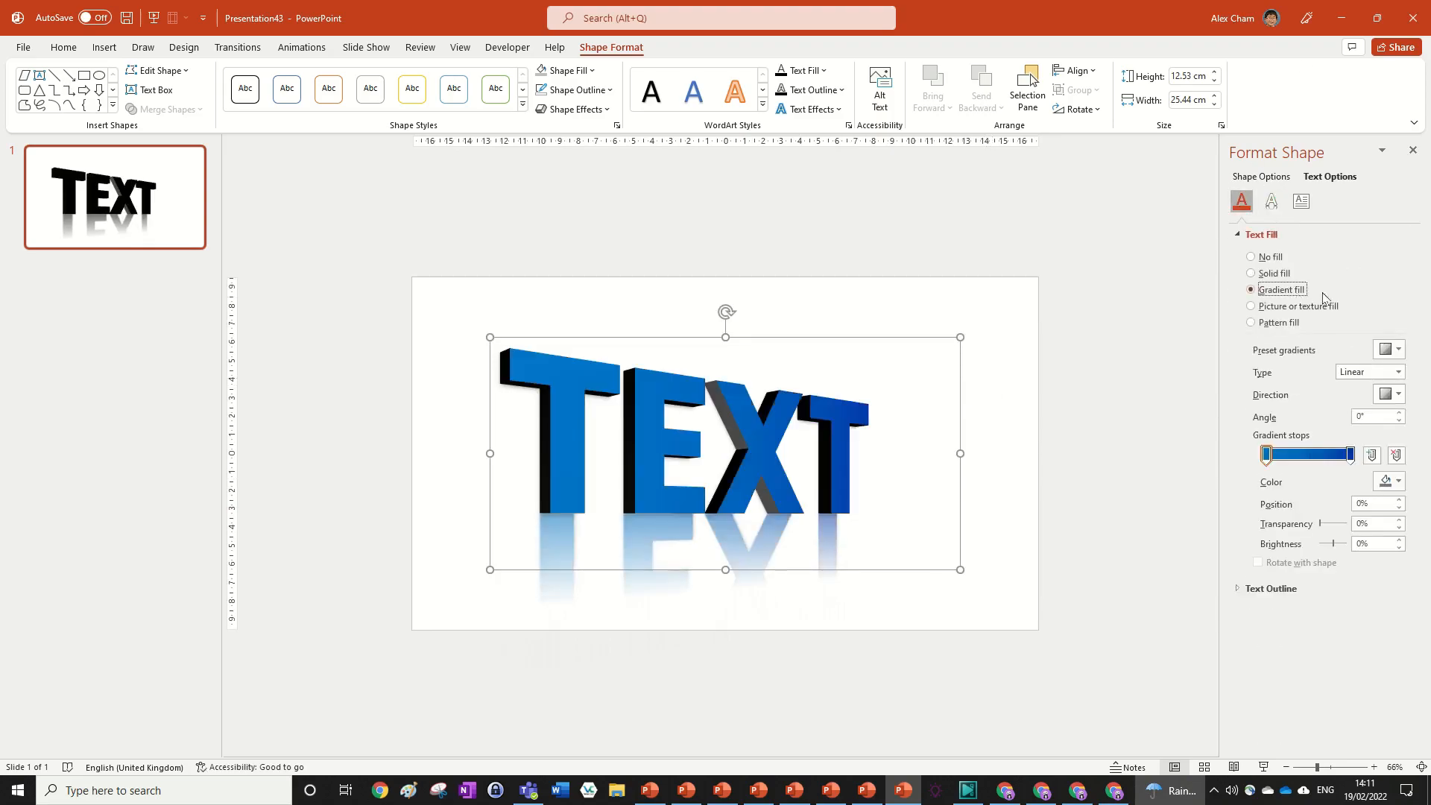
# Recolour the last gradient stop to a darker blue, then fit the slide back in view
pyautogui.click(1402, 482)
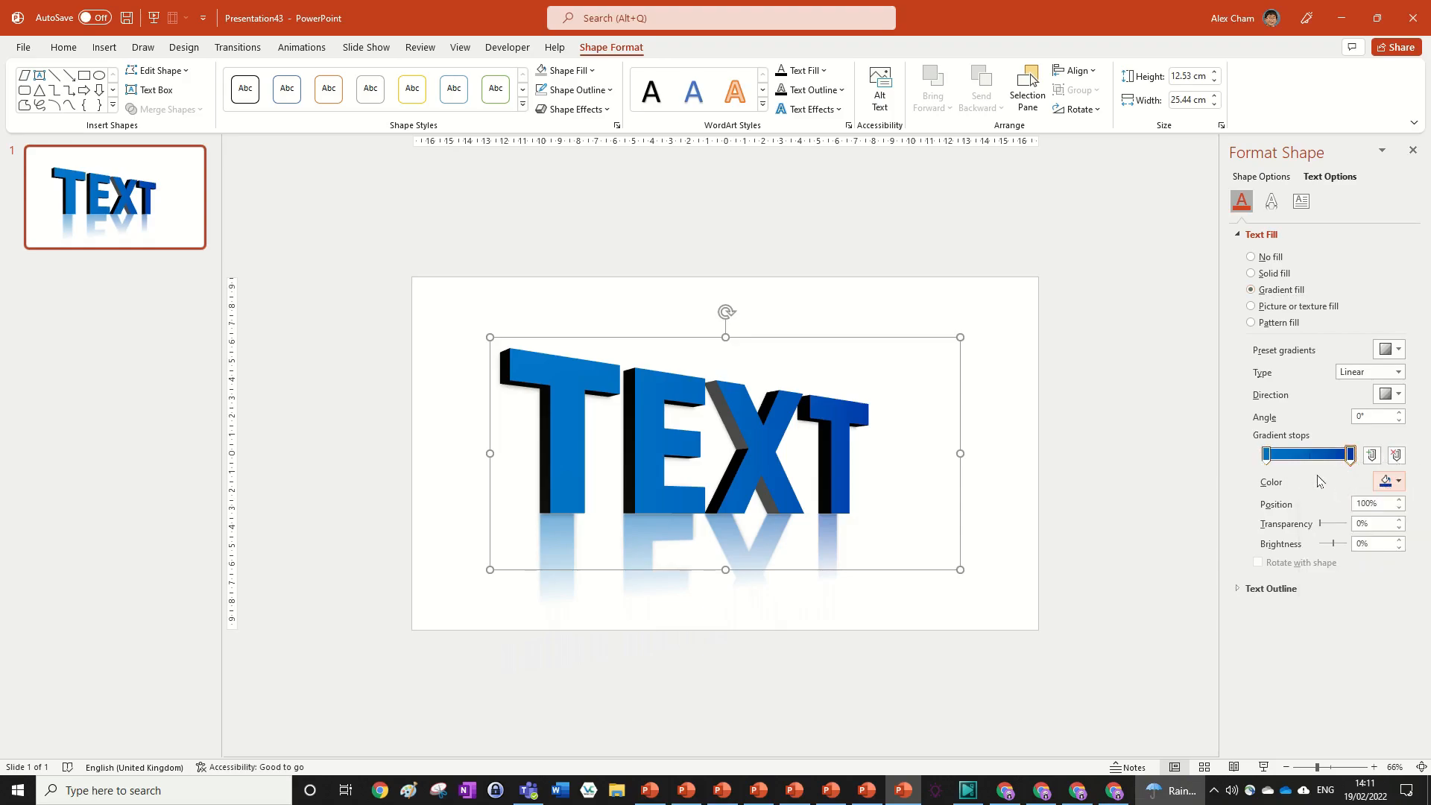
pyautogui.click(1397, 482)
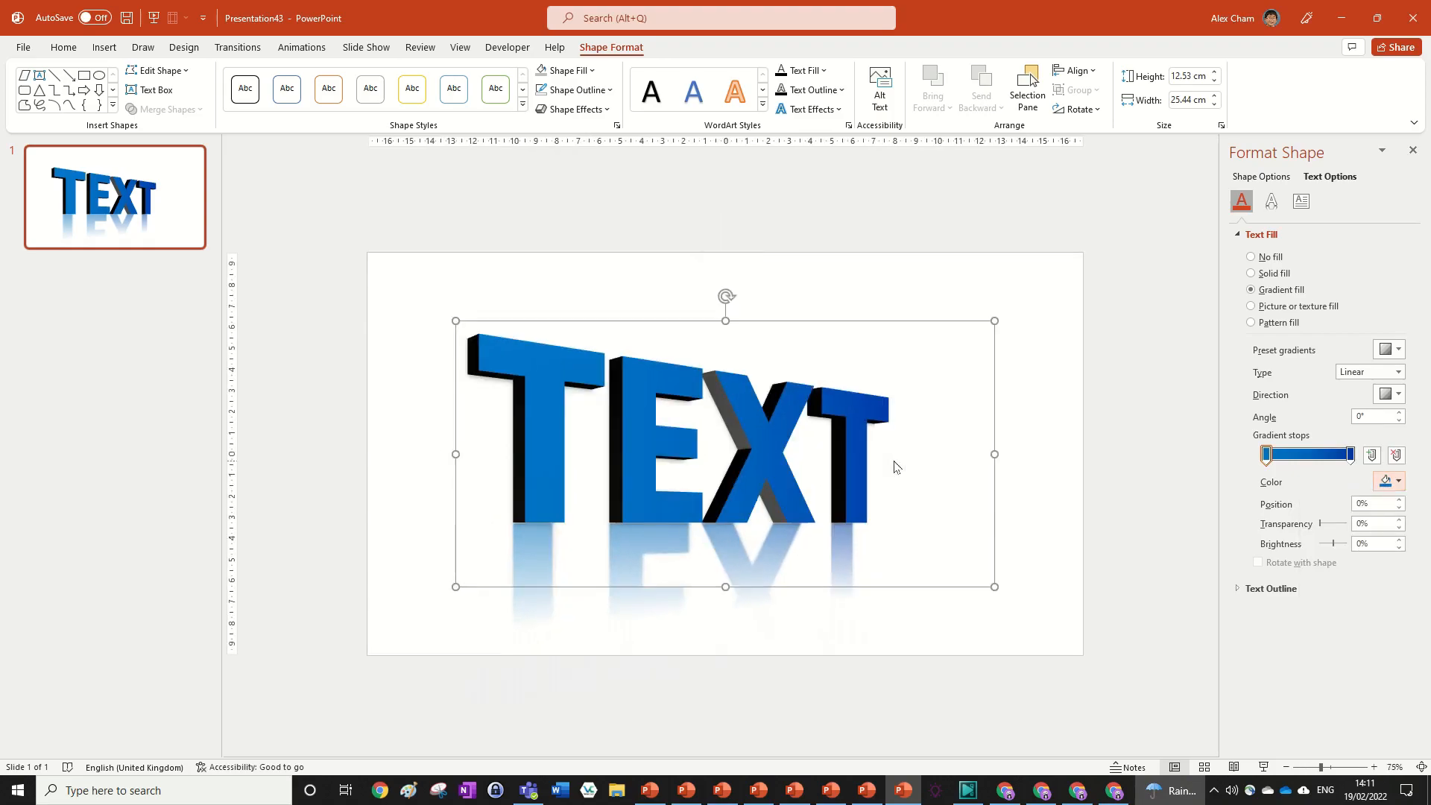
pyautogui.moveTo(909, 450)
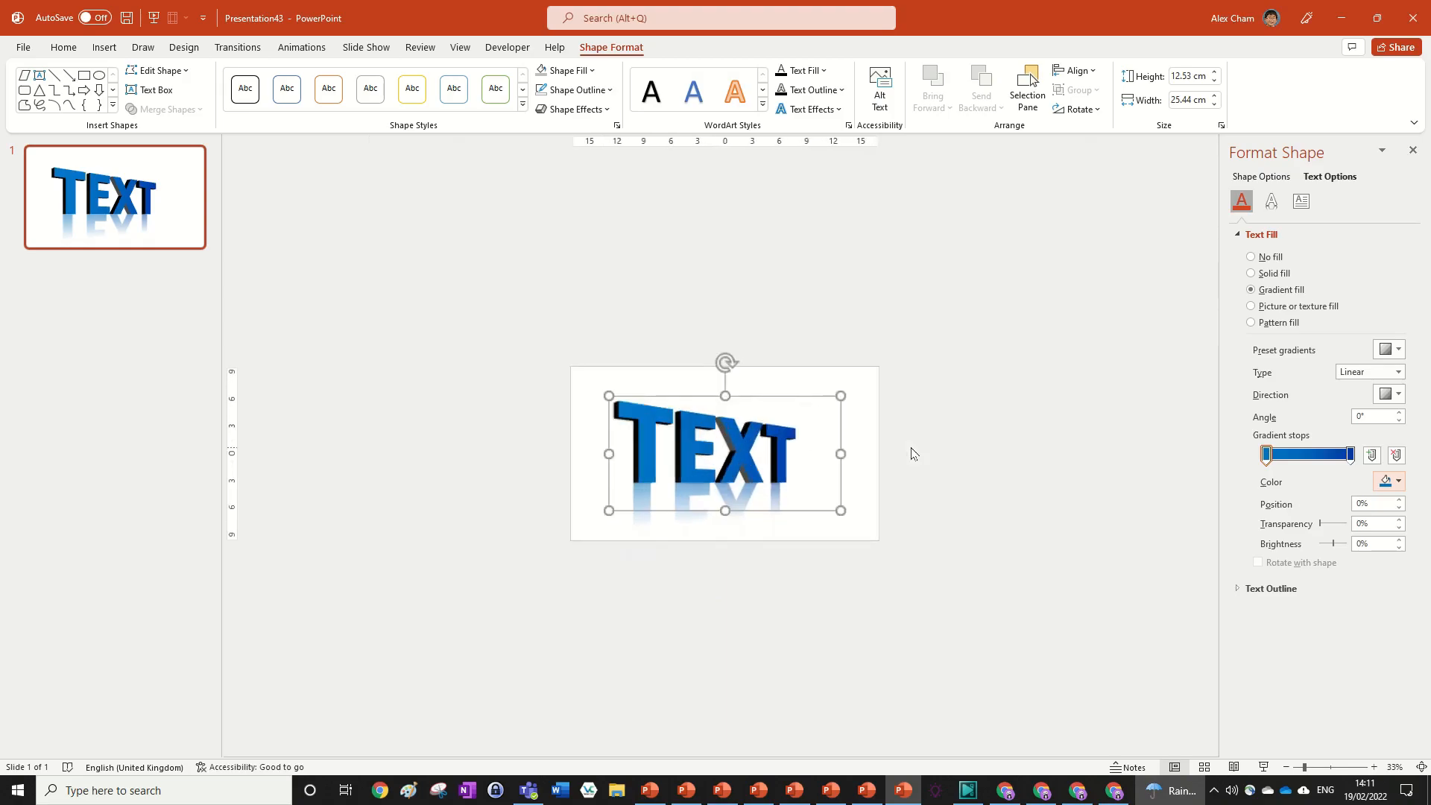
pyautogui.click(1359, 767)
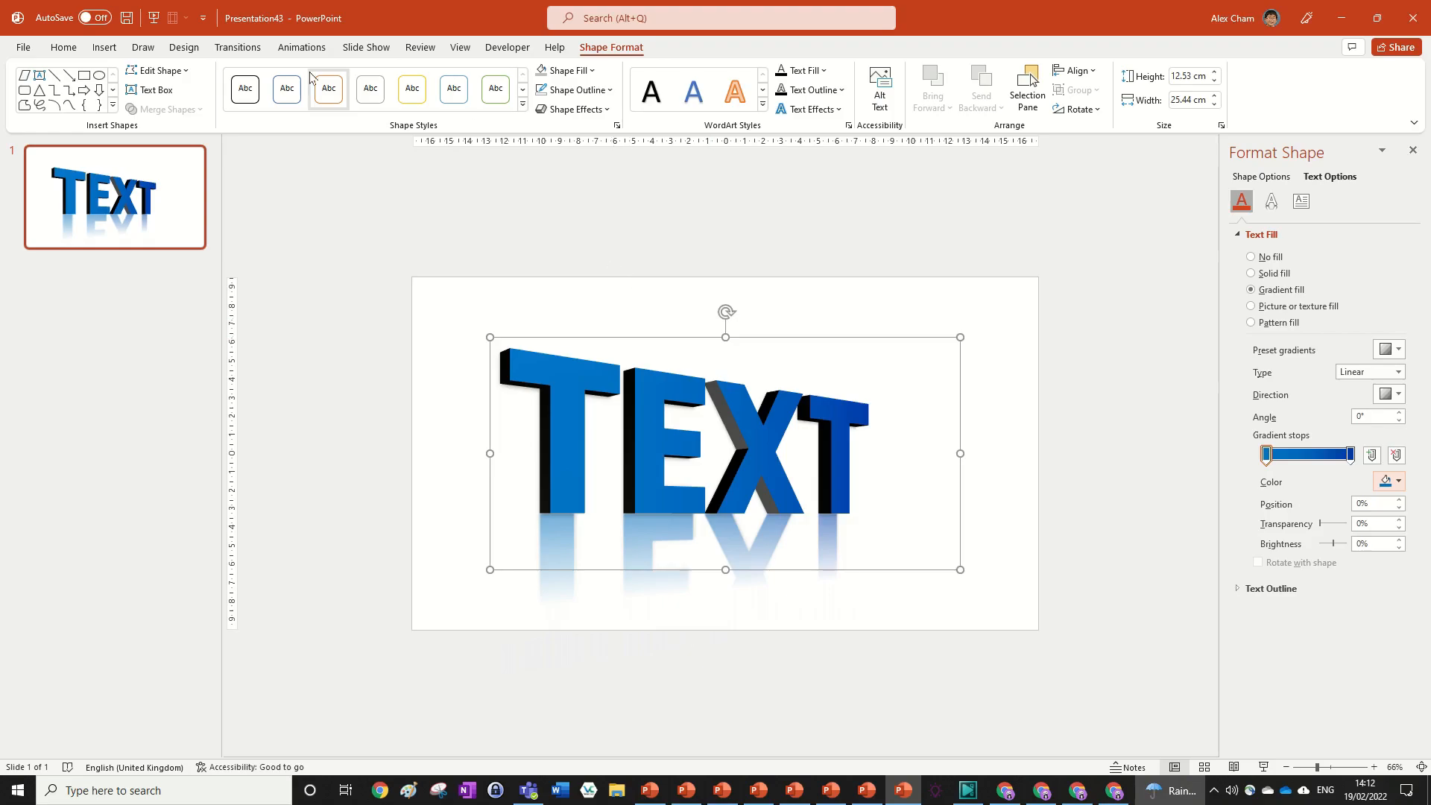
pyautogui.moveTo(310, 57)
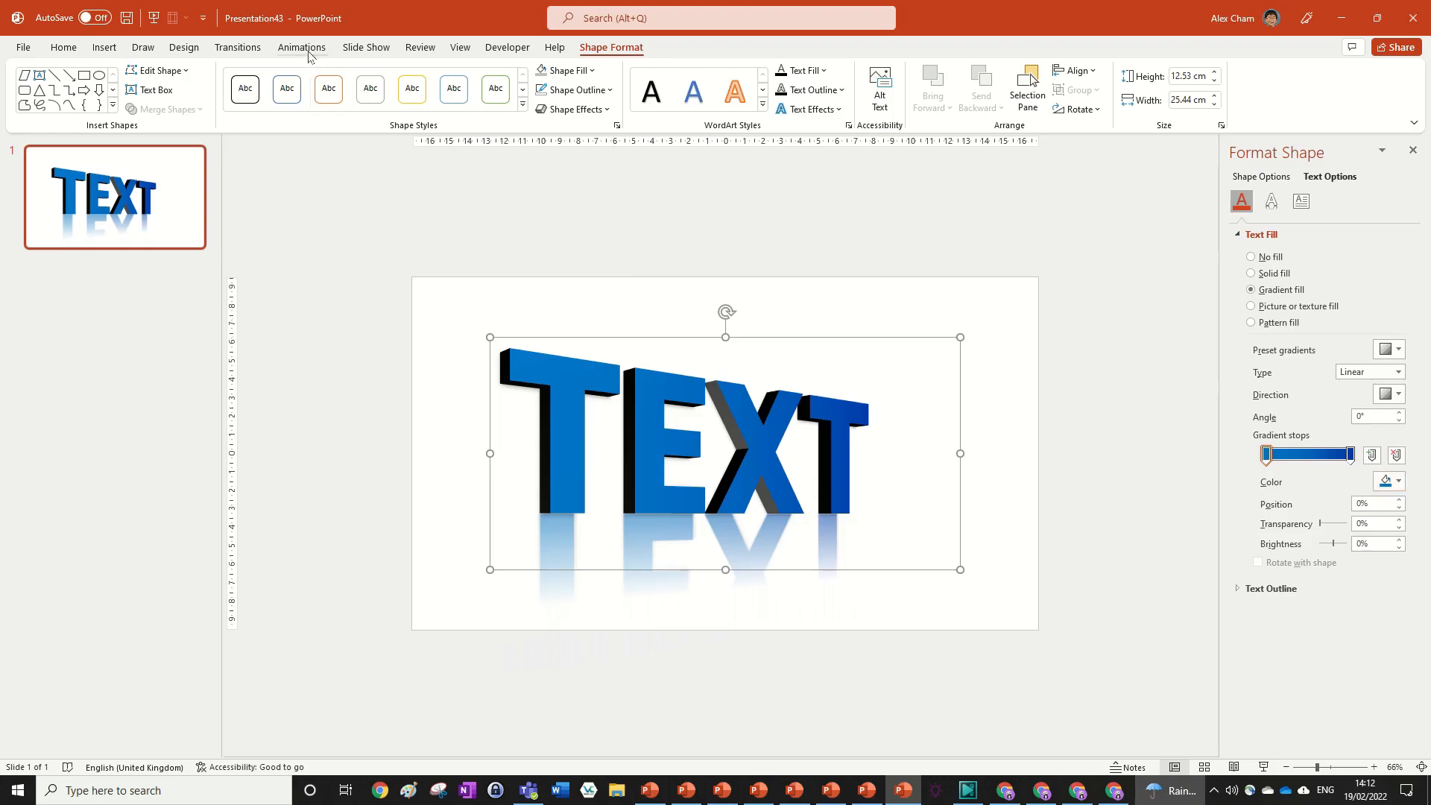
# Apply a Fly In entrance animation to the TEXT with direction From Right
pyautogui.click(302, 46)
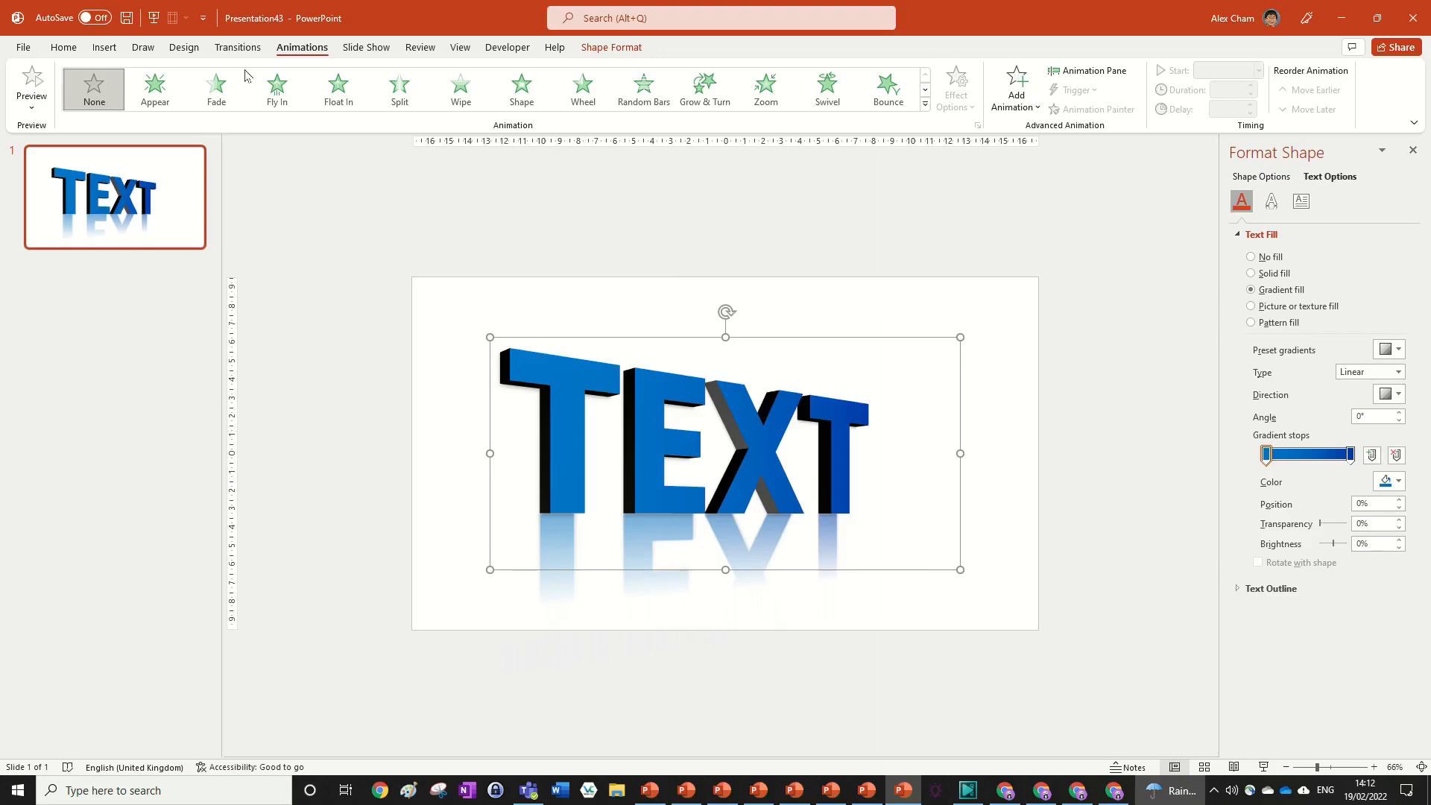
pyautogui.click(277, 88)
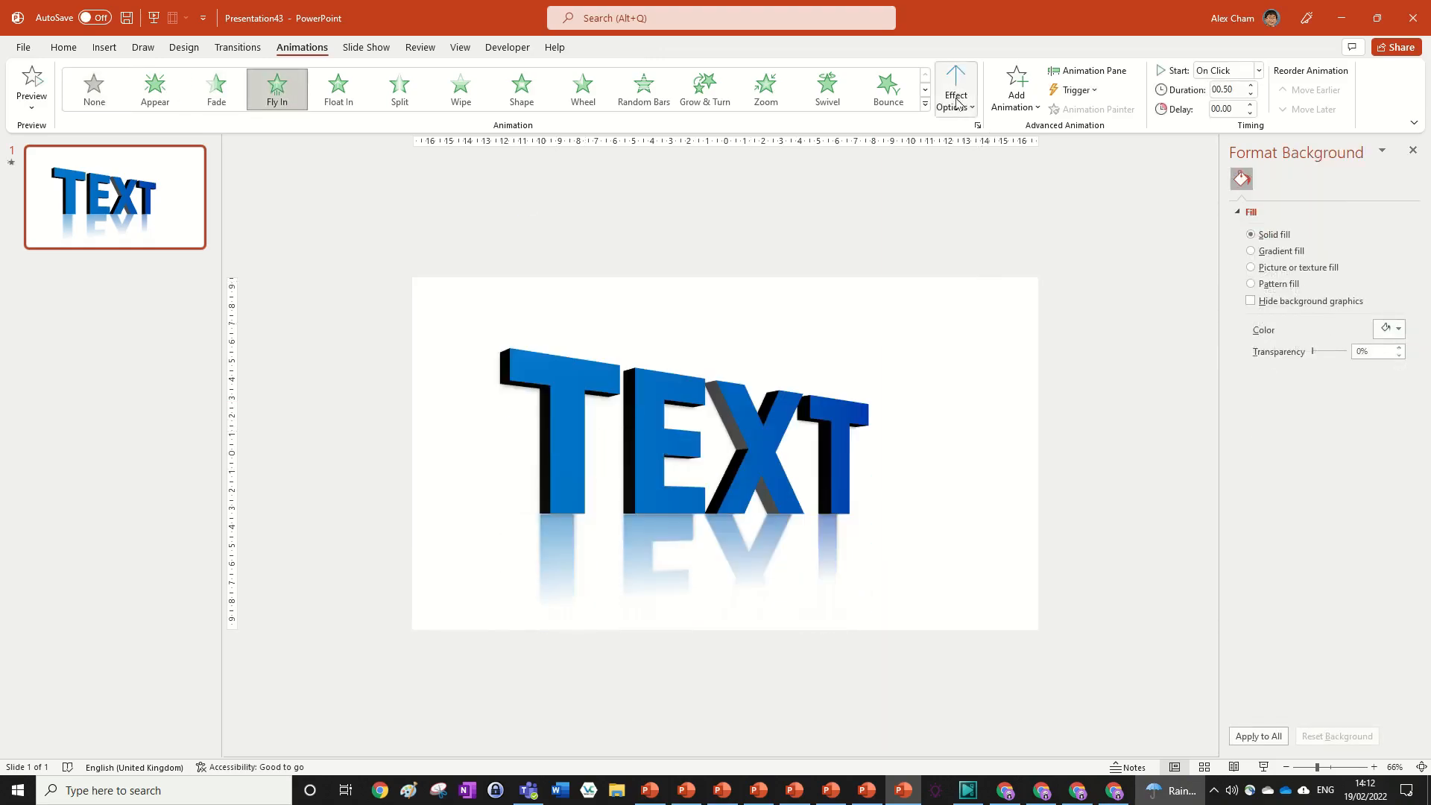
pyautogui.click(954, 88)
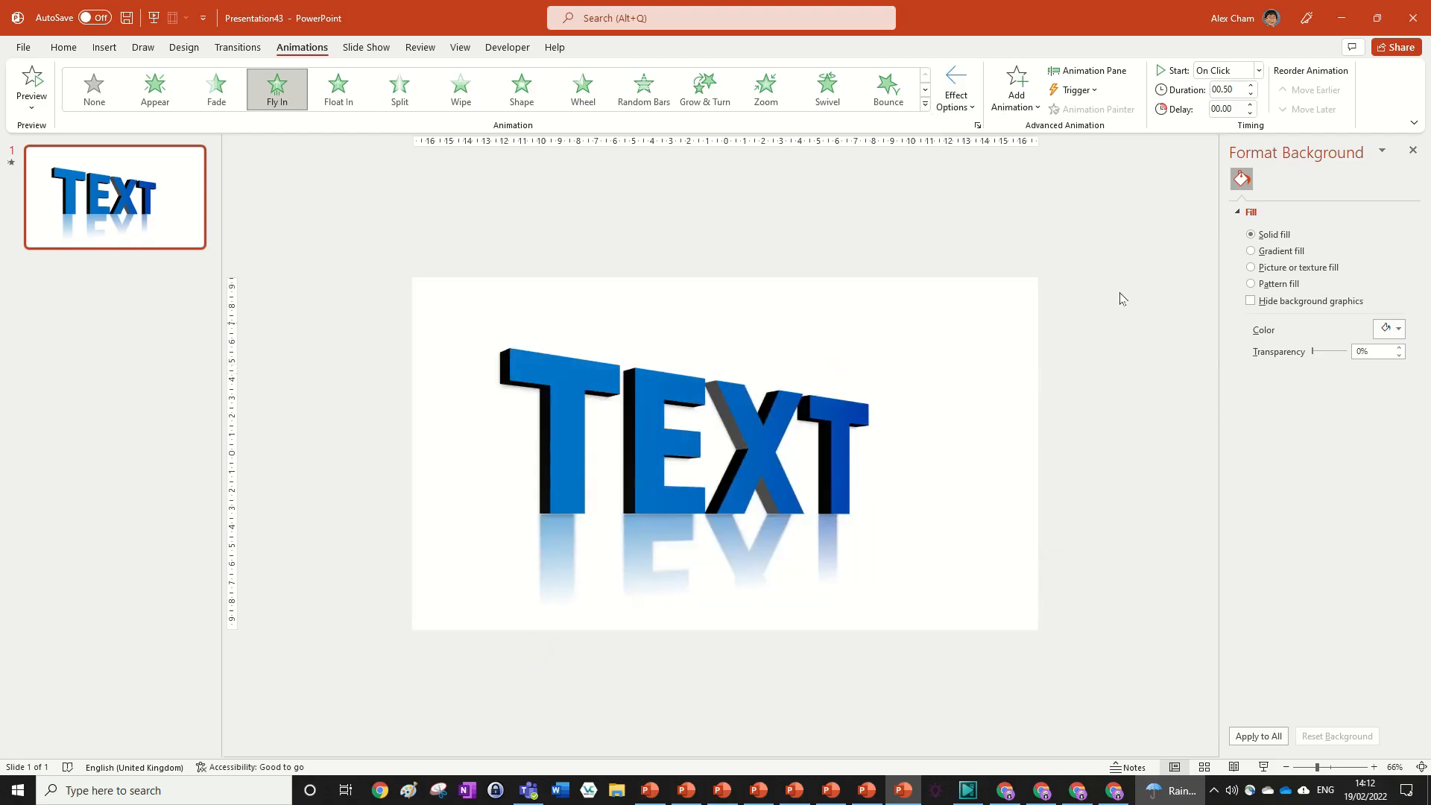
pyautogui.click(1088, 70)
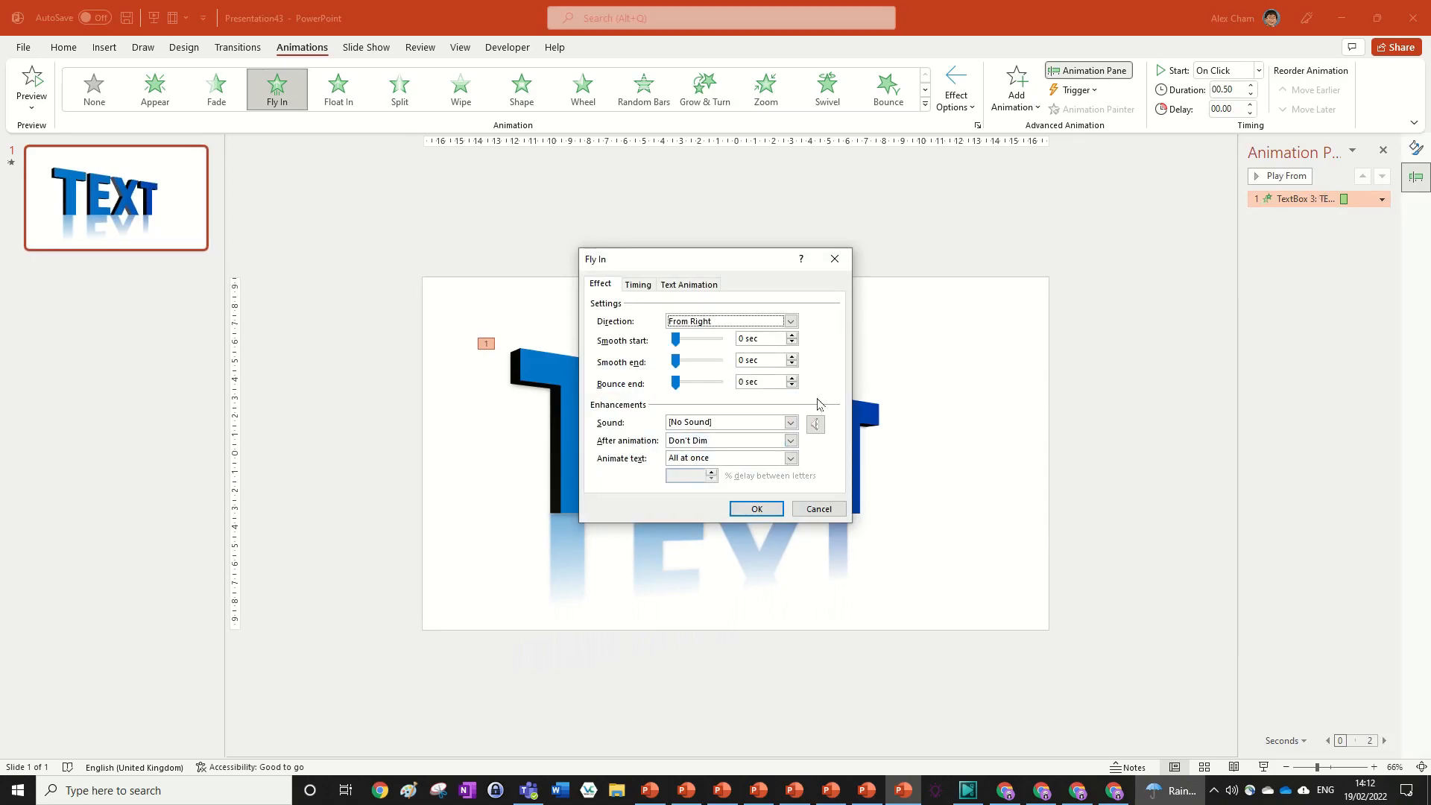
# Animate text By letter with 50% delay between letters and a 0.5 sec smooth end, then confirm
pyautogui.click(791, 457)
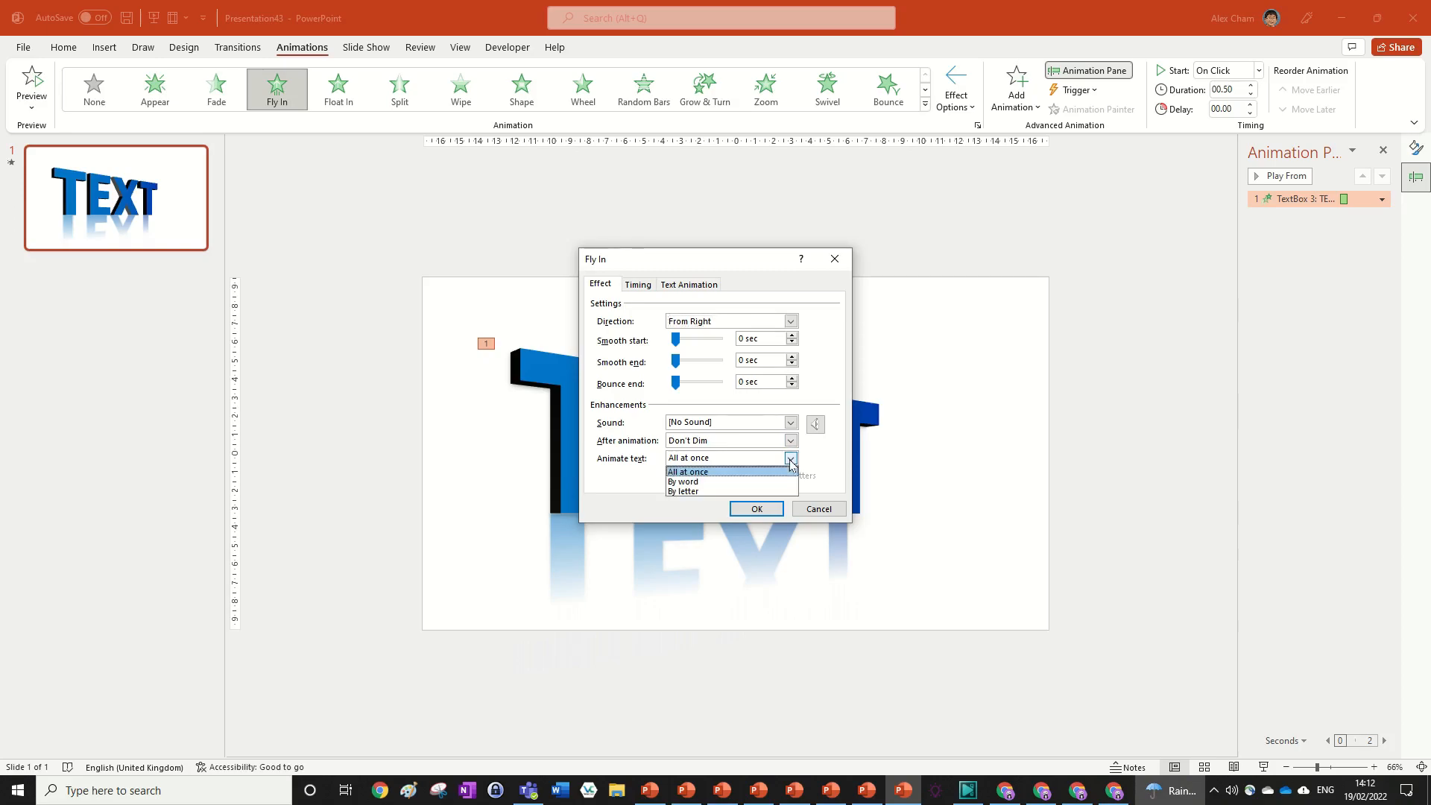
pyautogui.click(682, 490)
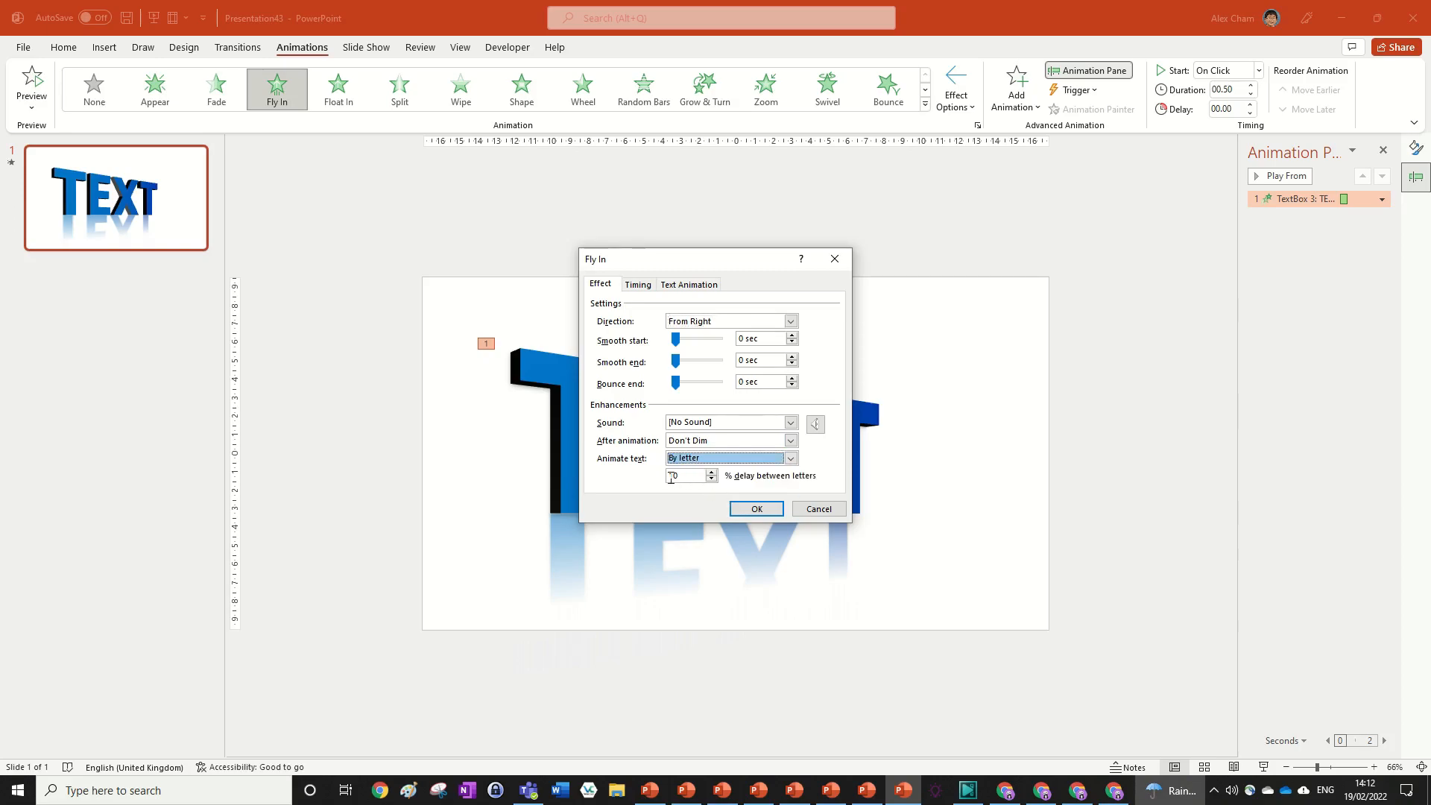
pyautogui.write('10')
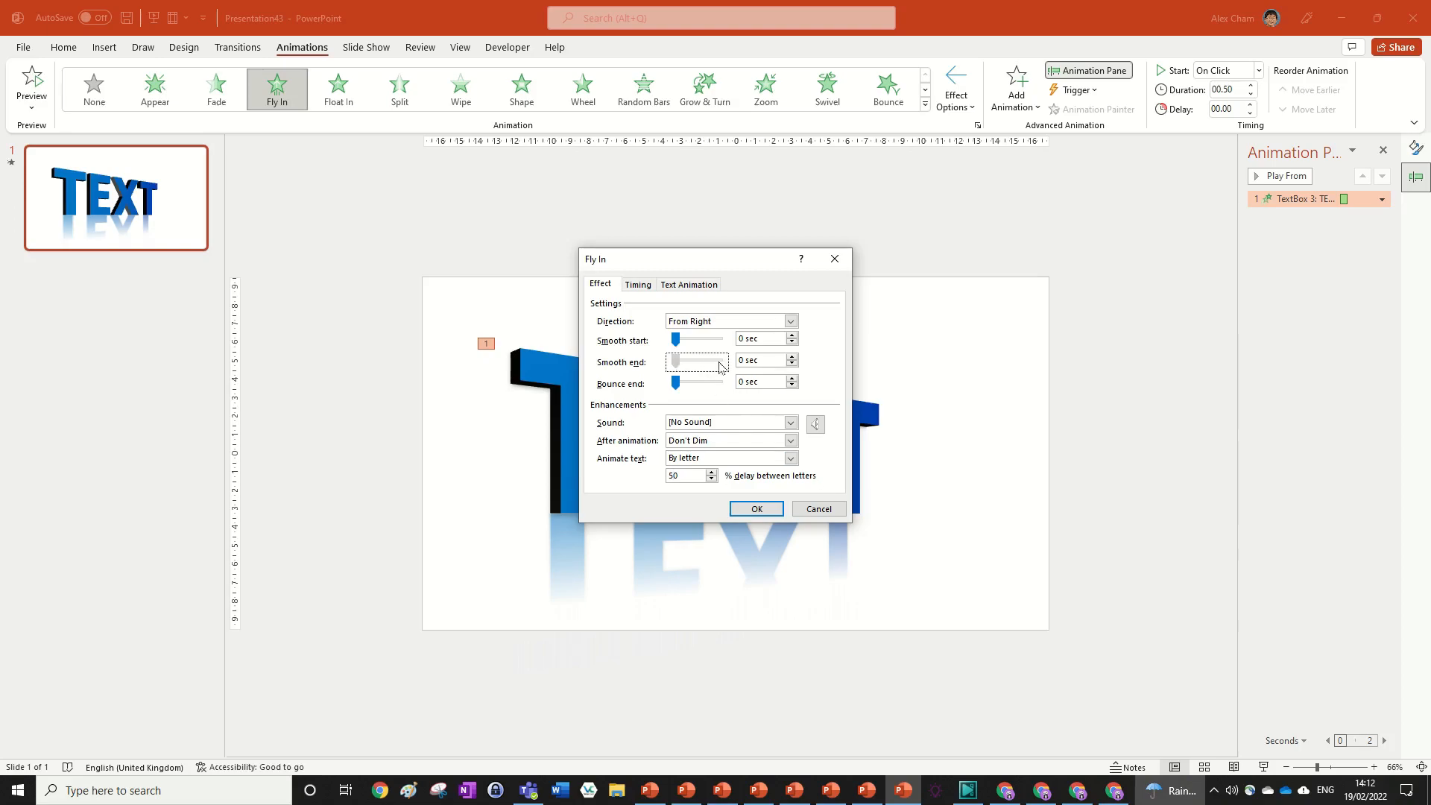
pyautogui.moveTo(650, 360); pyautogui.dragTo(722, 359)
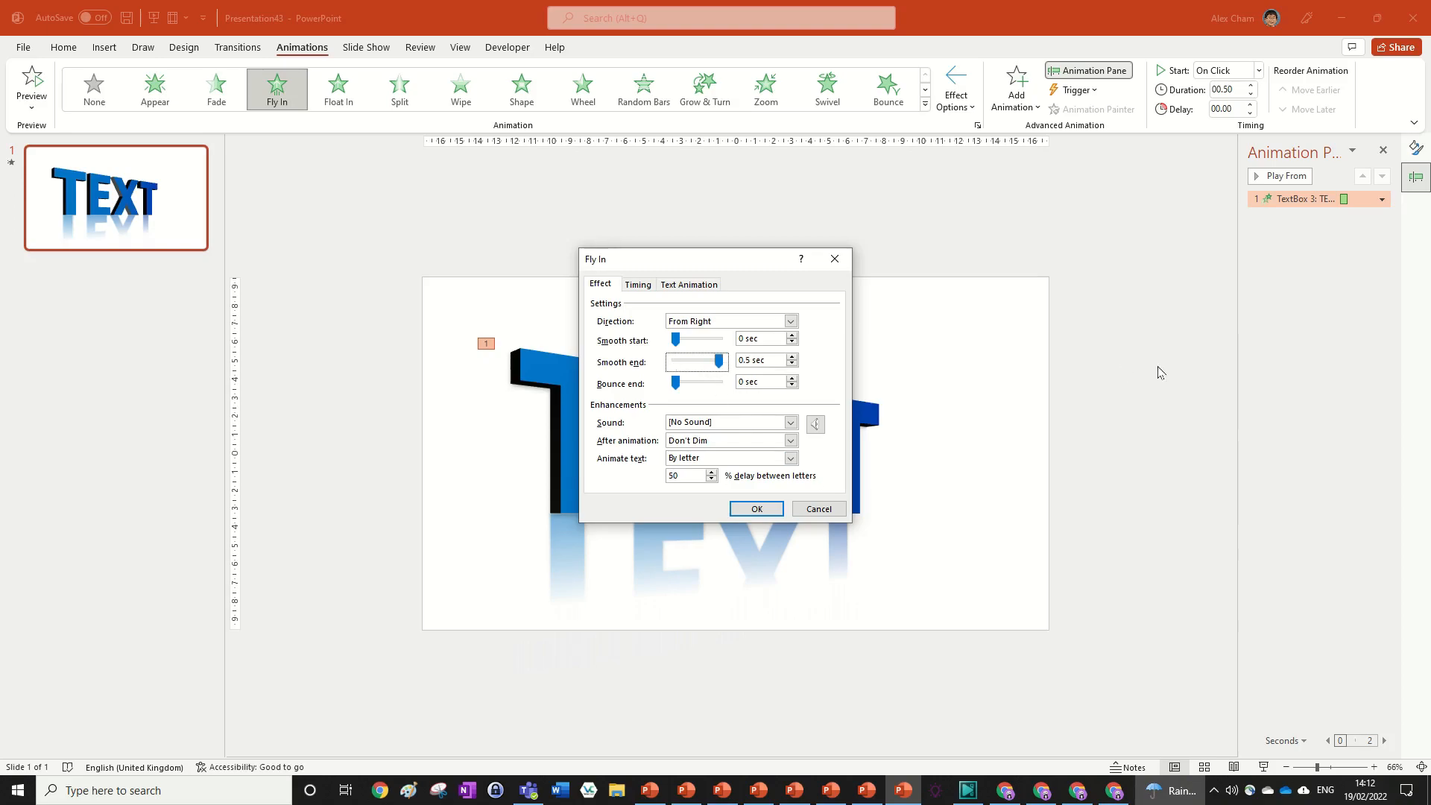
pyautogui.click(755, 509)
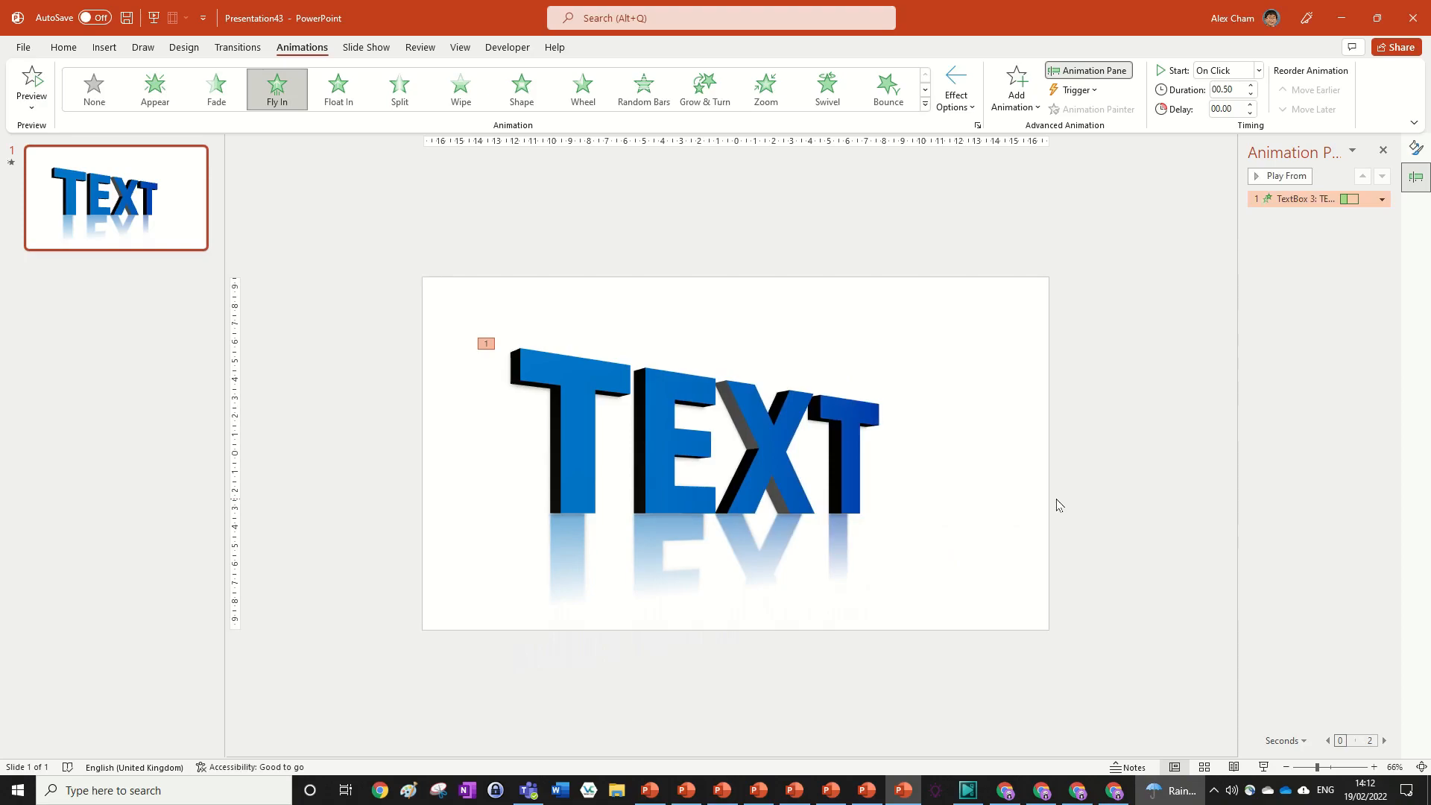
pyautogui.click(29, 82)
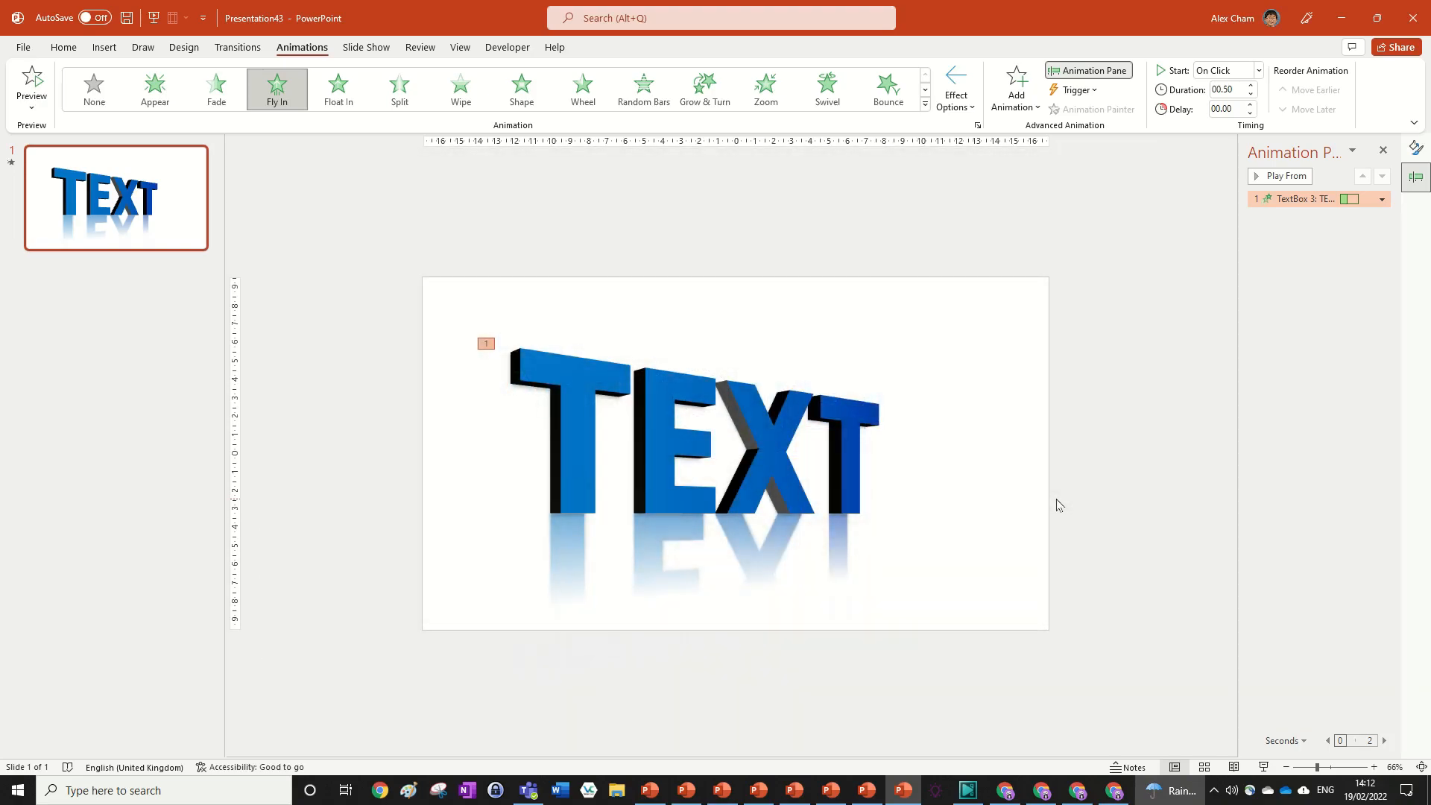
pyautogui.moveTo(1052, 413)
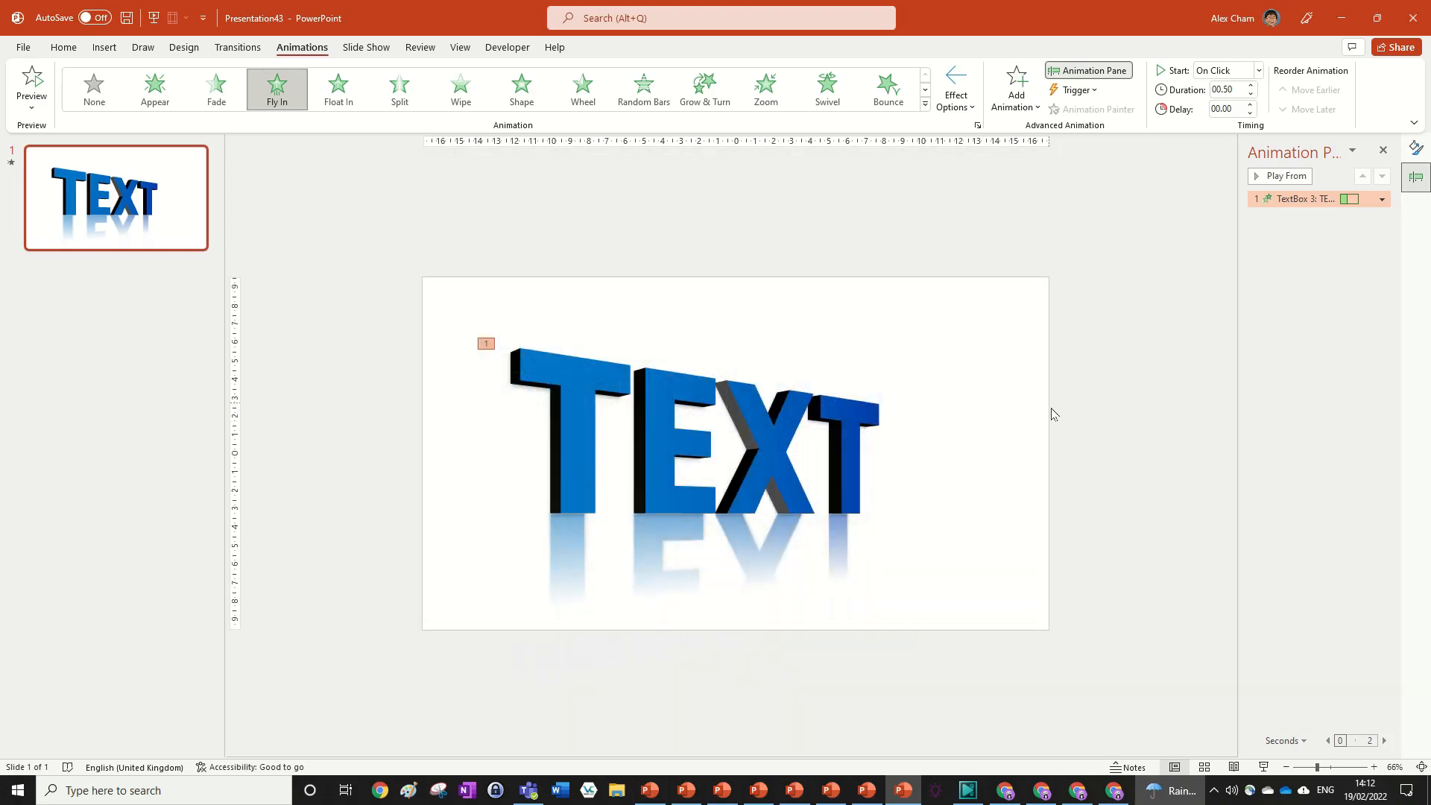